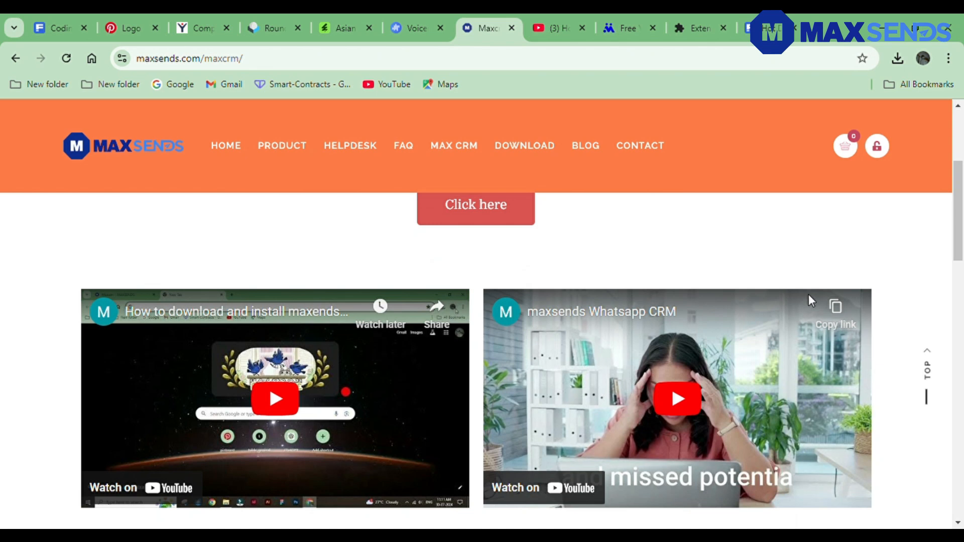
- Scroll the MaxCRM page past the videos to the pricing plan feature lists
{"action": "scroll", "scroll_direction": "down", "scroll_amount": 3}
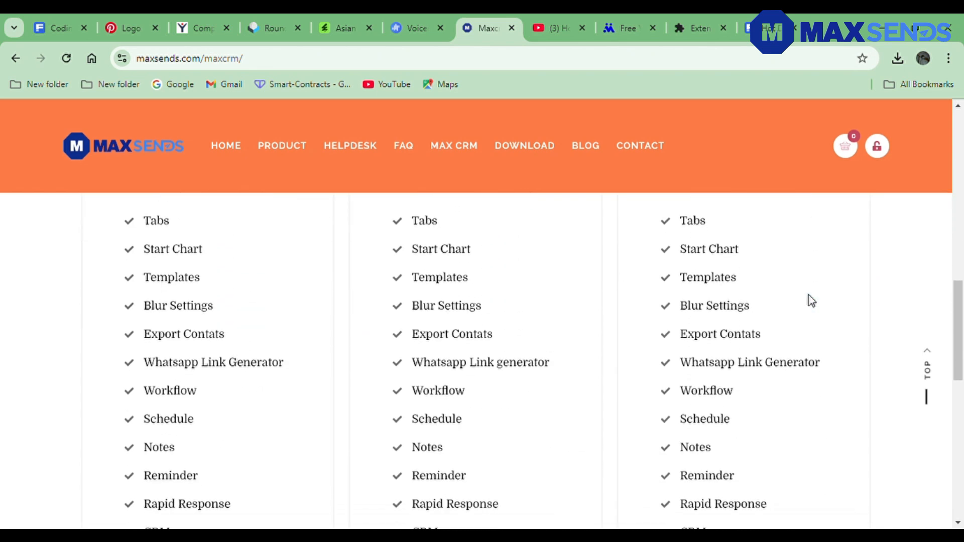
{"action": "scroll", "scroll_direction": "down", "scroll_amount": 3}
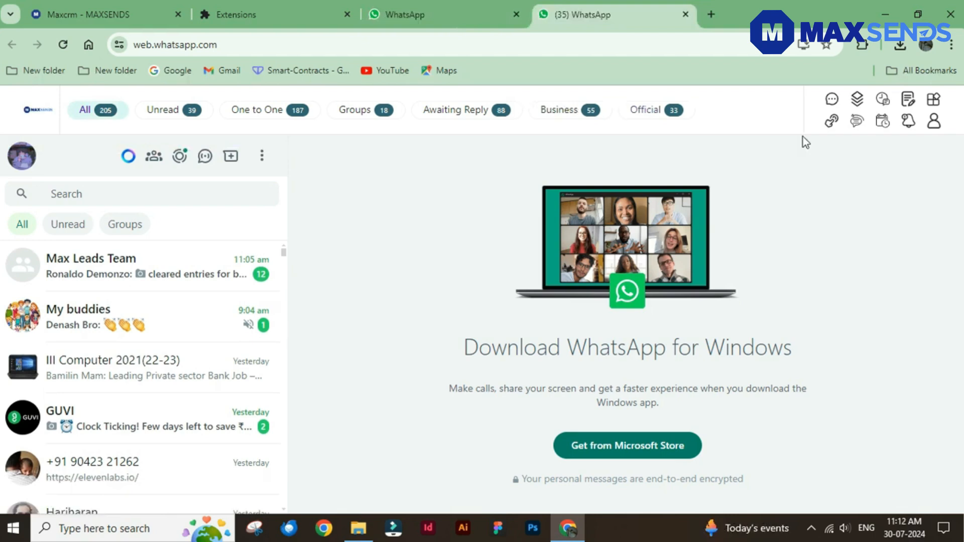
{"action": "mouse_move", "coordinate": [857, 99]}
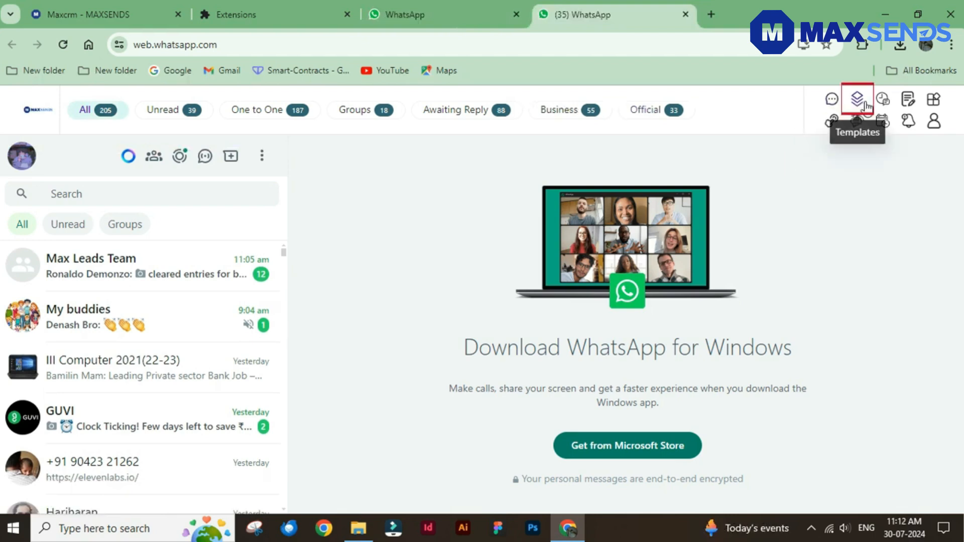
{"action": "left_click", "coordinate": [857, 99]}
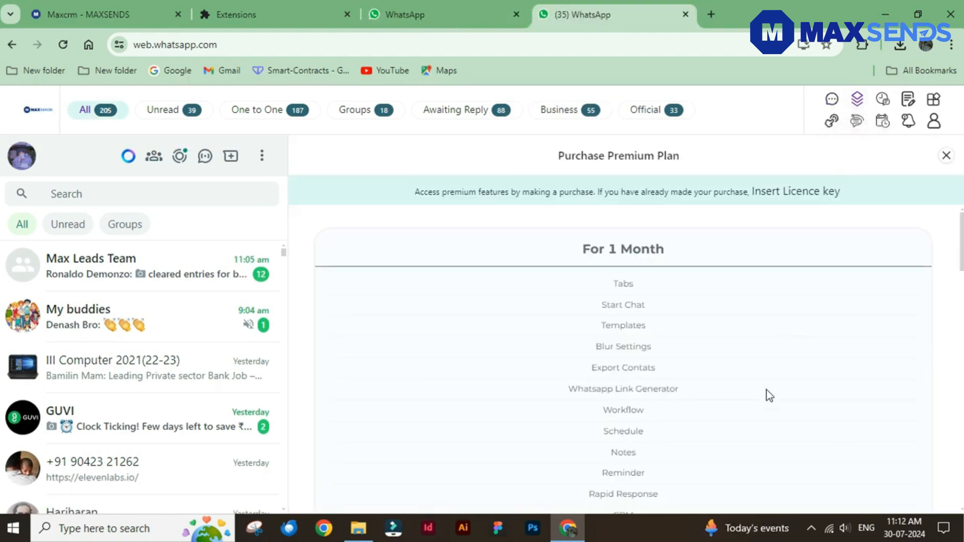
{"action": "scroll", "scroll_direction": "down", "scroll_amount": 3}
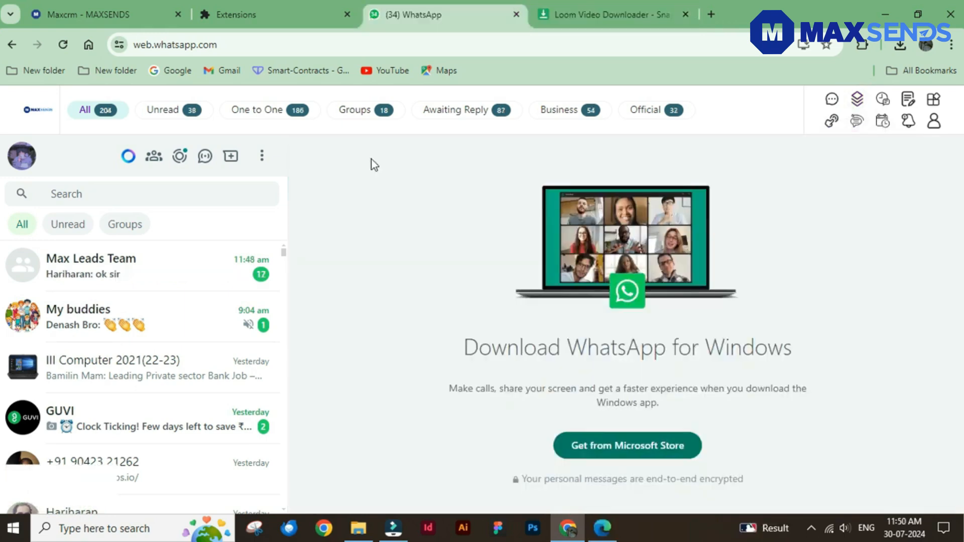
{"action": "mouse_move", "coordinate": [588, 167]}
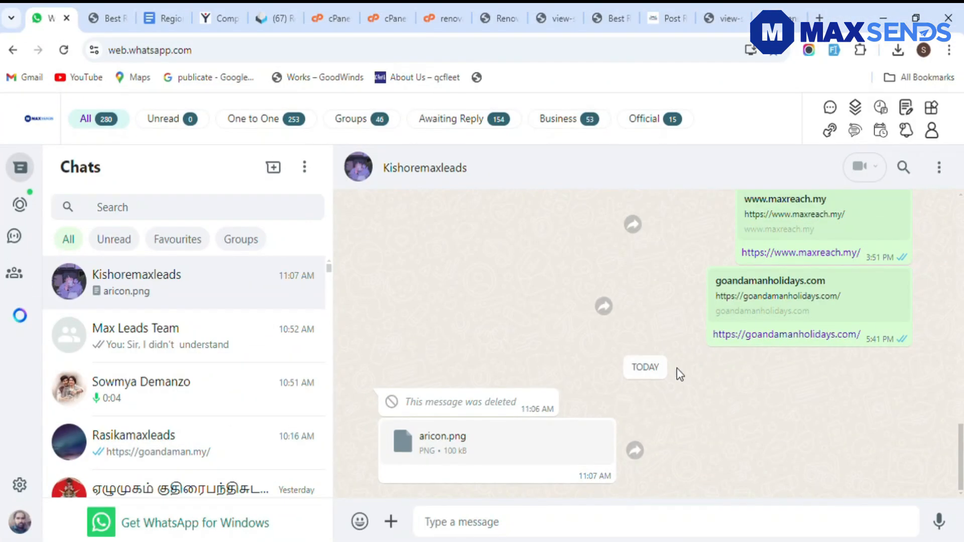
{"action": "mouse_move", "coordinate": [116, 126]}
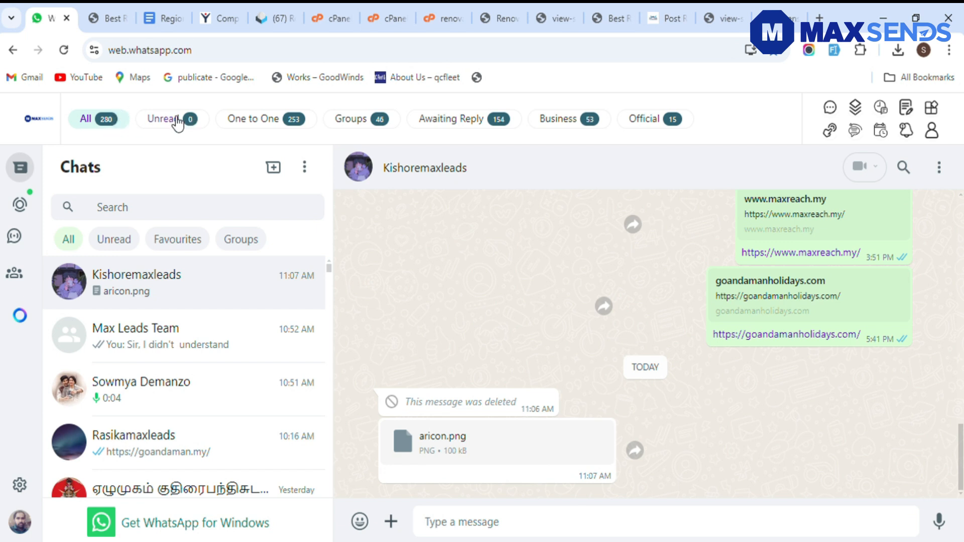
- Cycle the chat filter through One to One, Groups and Business, ending on Official (15 chats)
{"action": "left_click", "coordinate": [266, 119]}
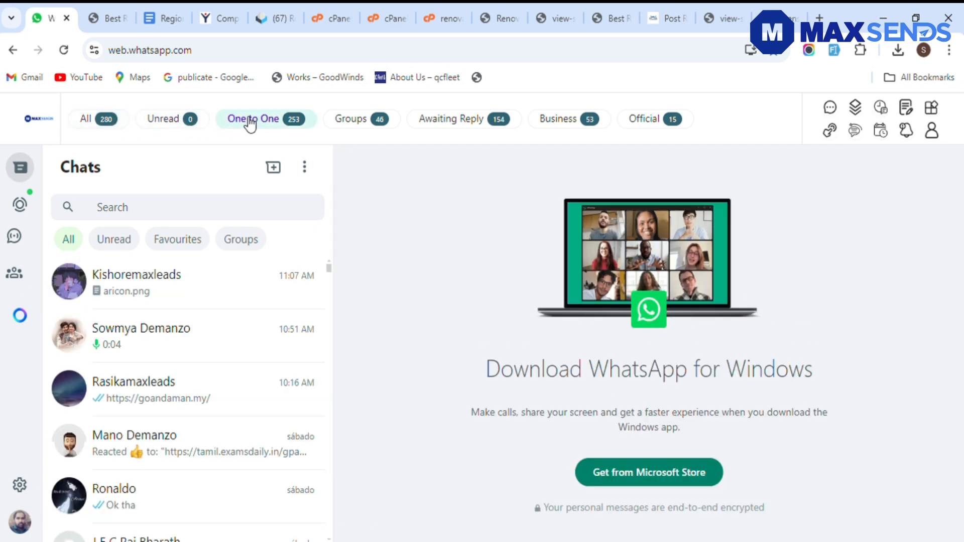
{"action": "left_click", "coordinate": [361, 118]}
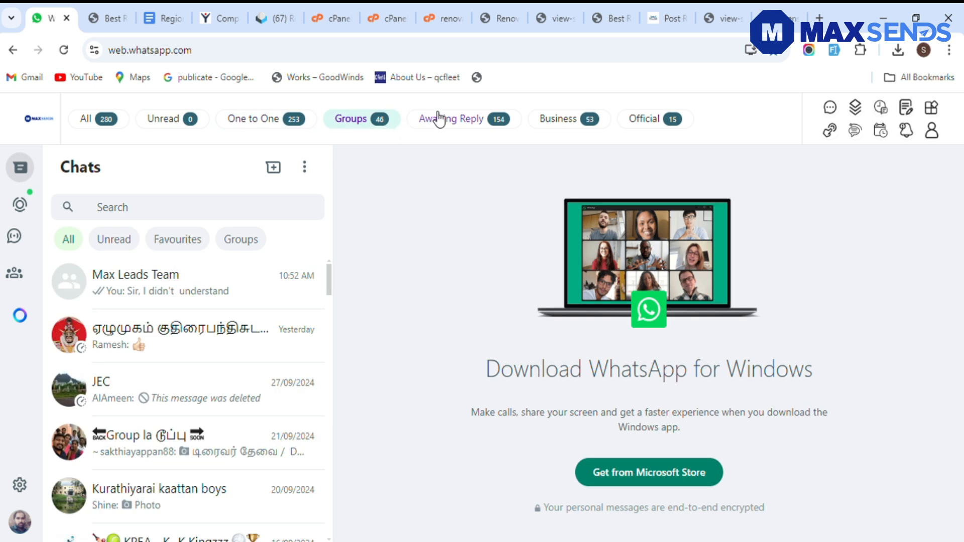
{"action": "left_click", "coordinate": [557, 119]}
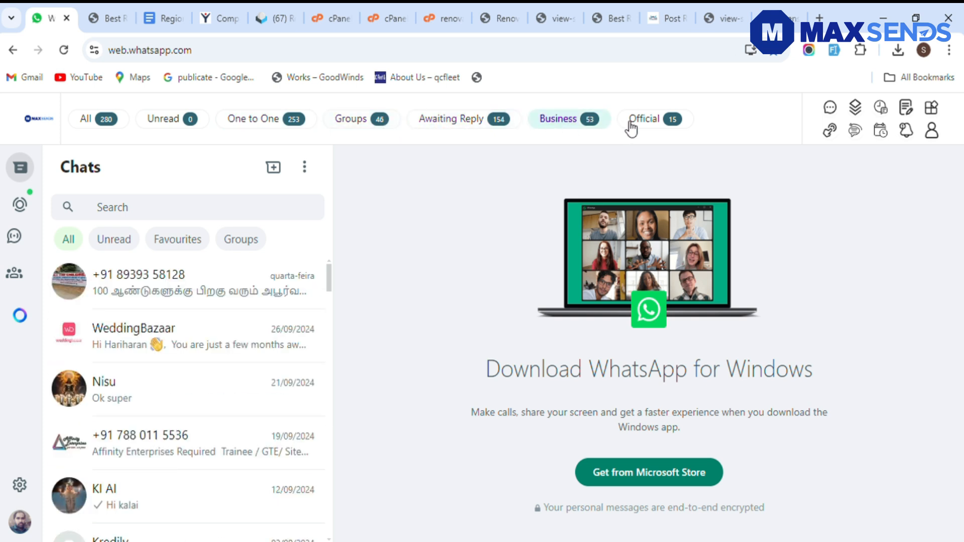
{"action": "left_click", "coordinate": [650, 118]}
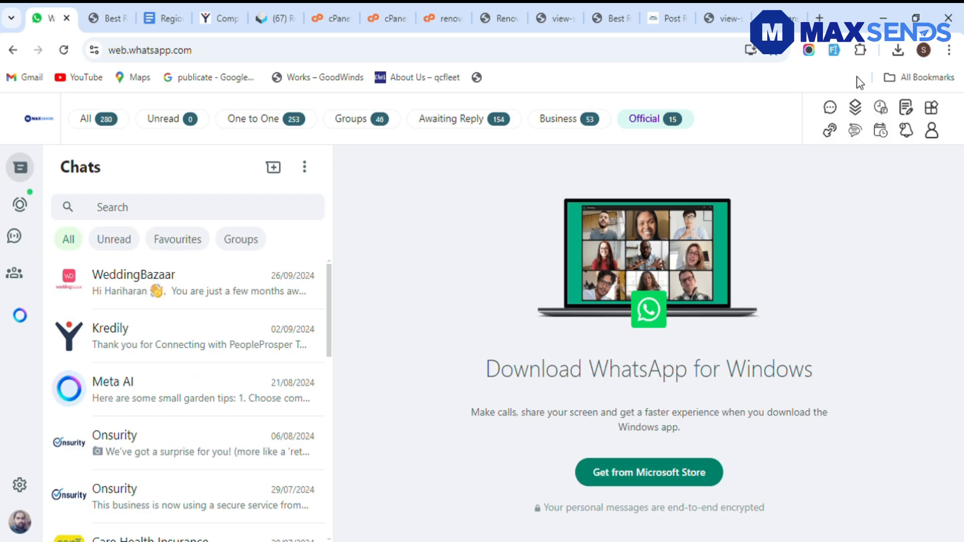